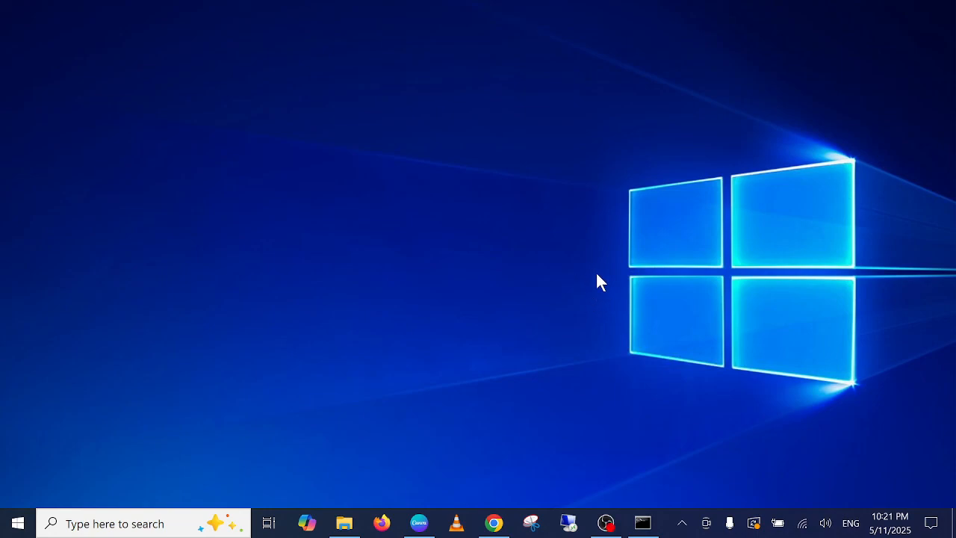
pyautogui.moveTo(485, 233)
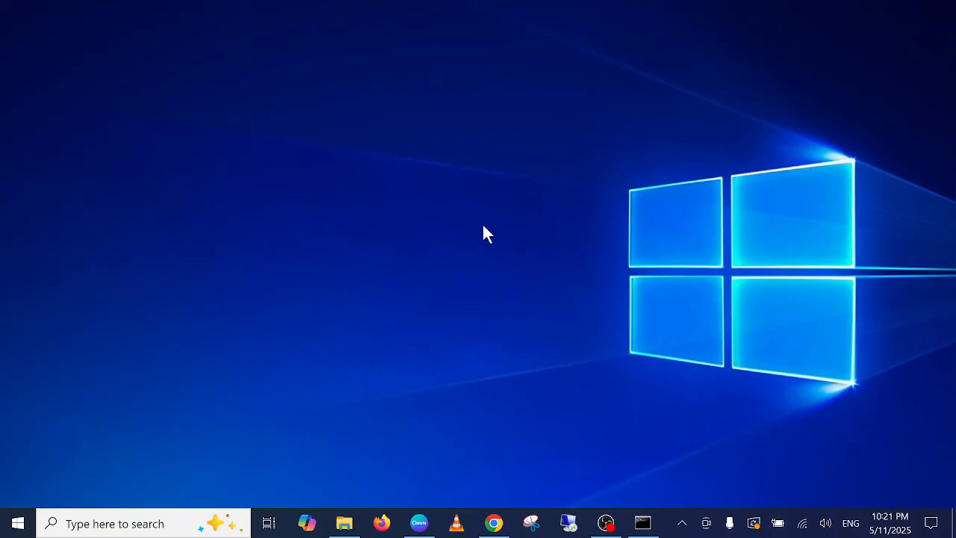
pyautogui.moveTo(531, 227)
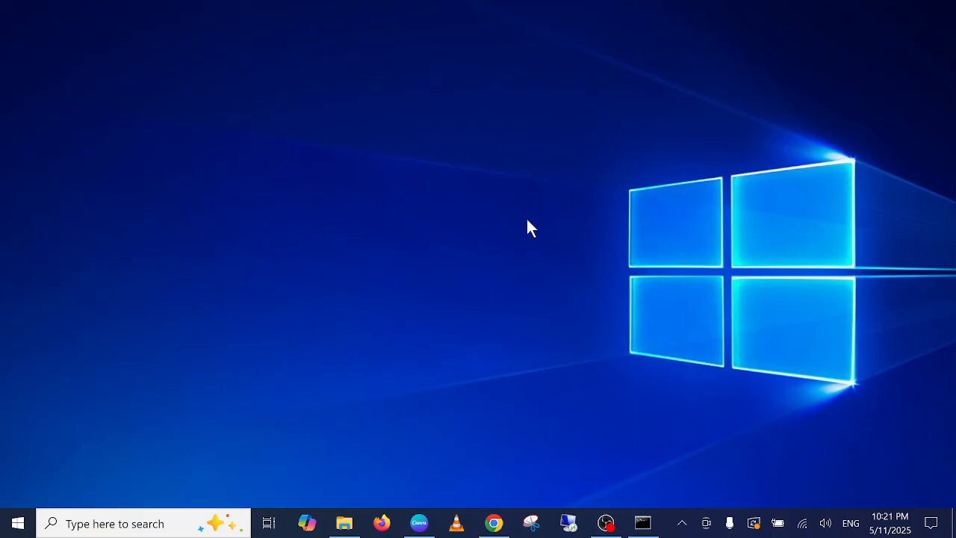
pyautogui.moveTo(546, 207)
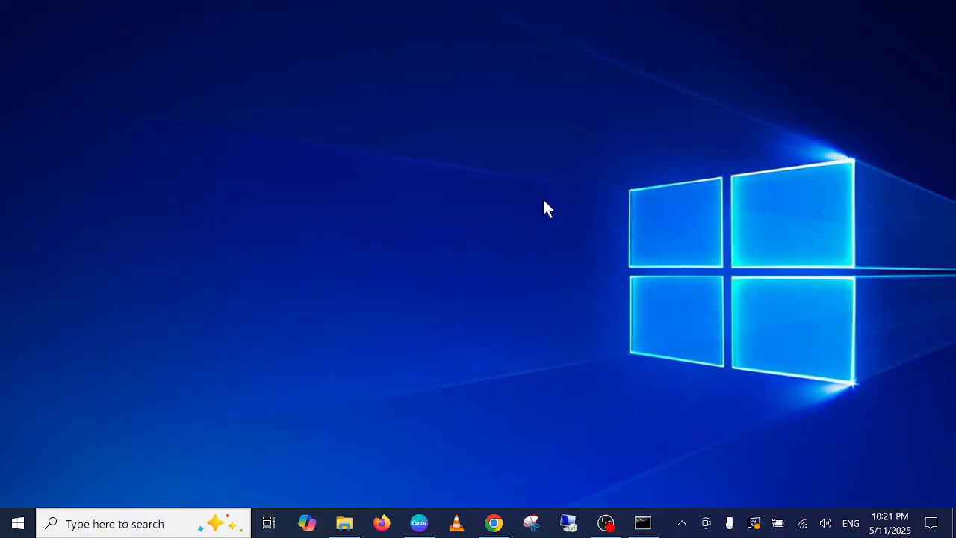
pyautogui.moveTo(620, 272)
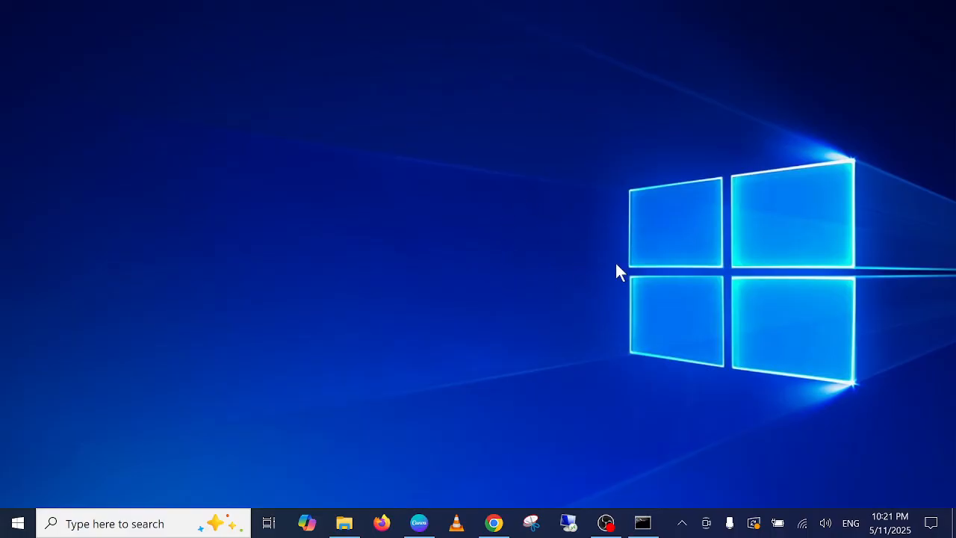
pyautogui.moveTo(932, 523)
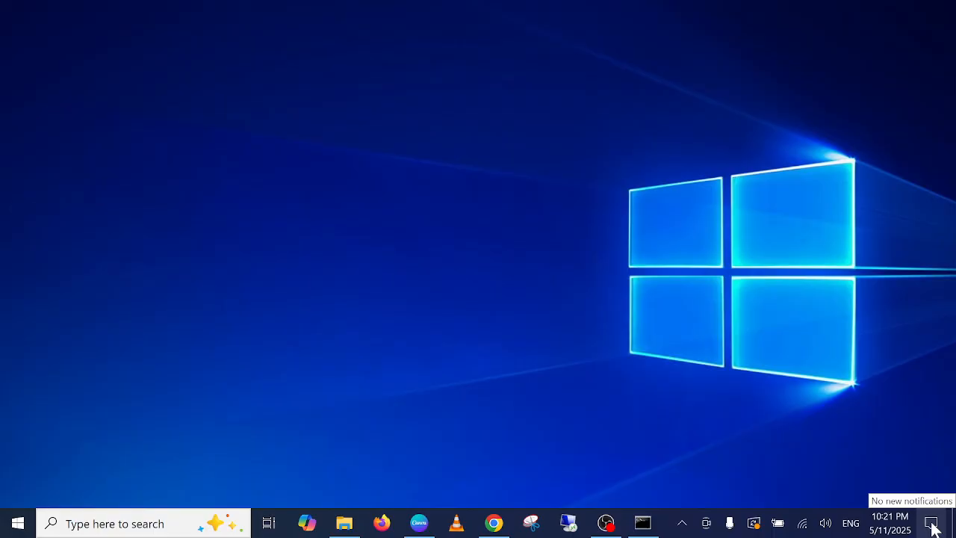
# - Expand the Action Center quick actions and nudge the brightness slider slightly higher
pyautogui.click(932, 523)
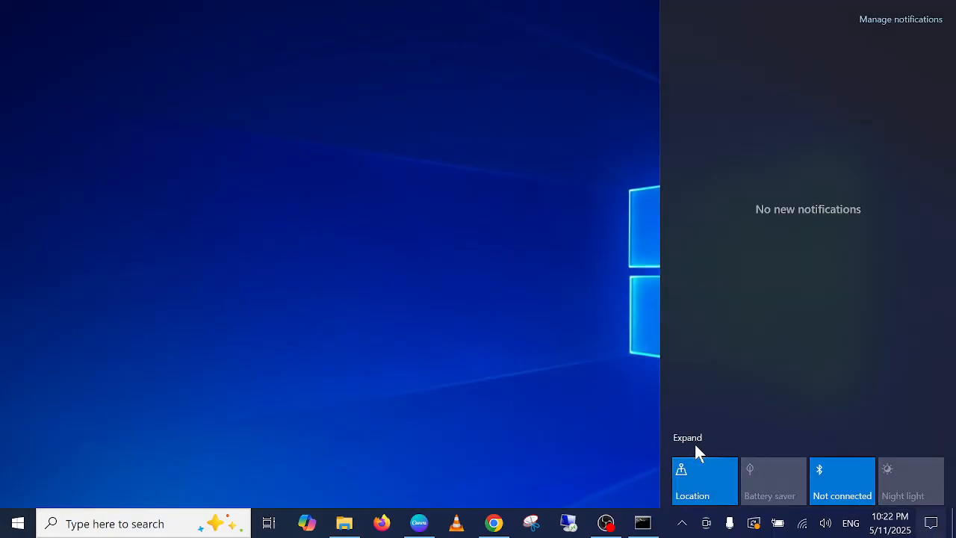
pyautogui.click(687, 436)
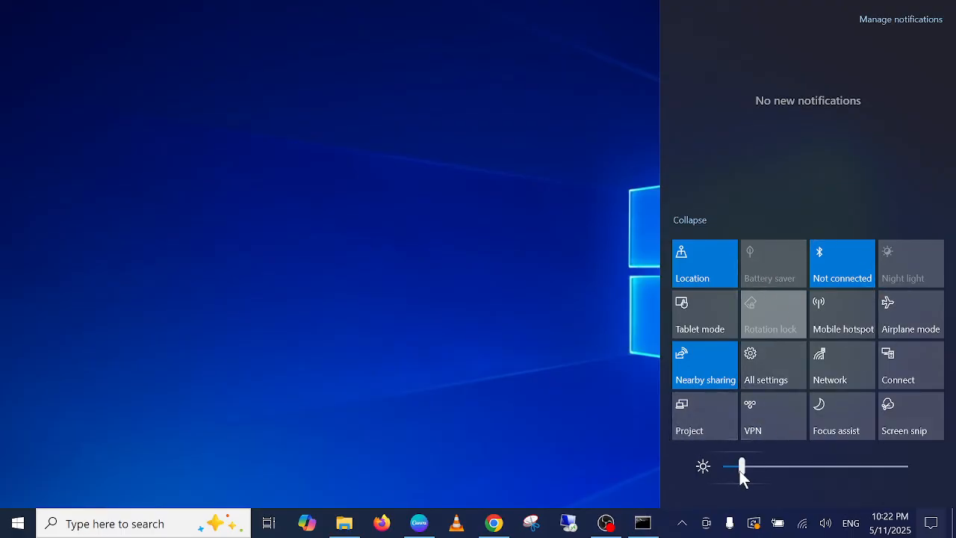
pyautogui.moveTo(741, 466); pyautogui.dragTo(756, 466)
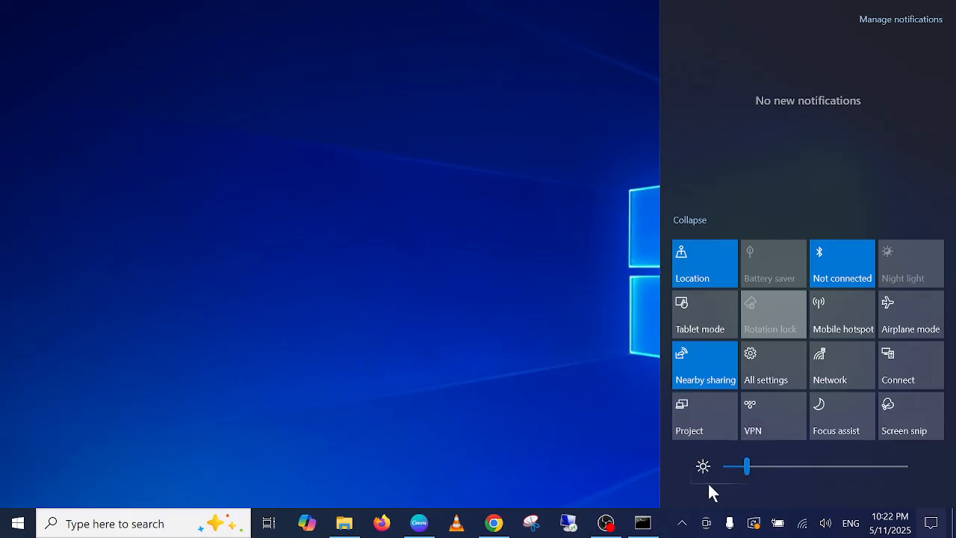
pyautogui.moveTo(855, 500)
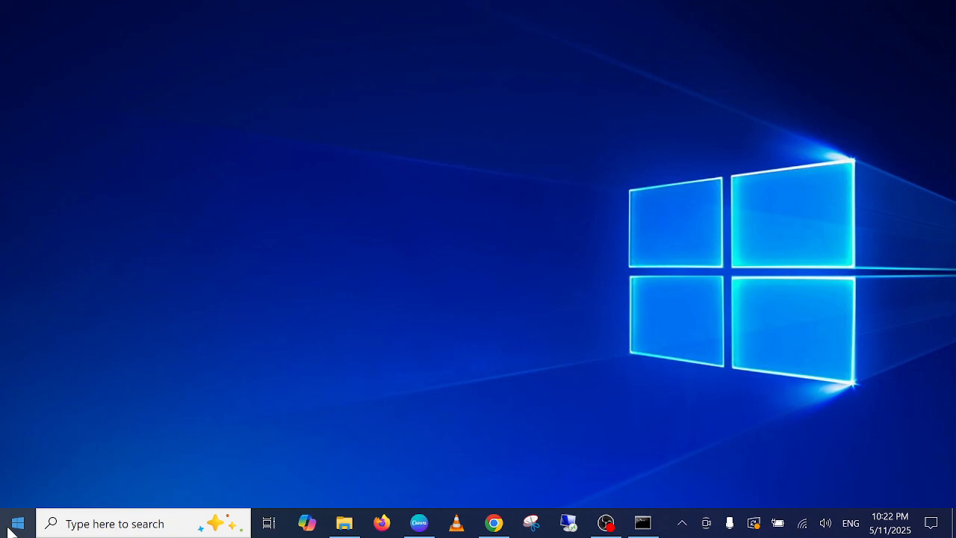
# - Launch Windows Settings from the Start menu's app list
pyautogui.click(15, 522)
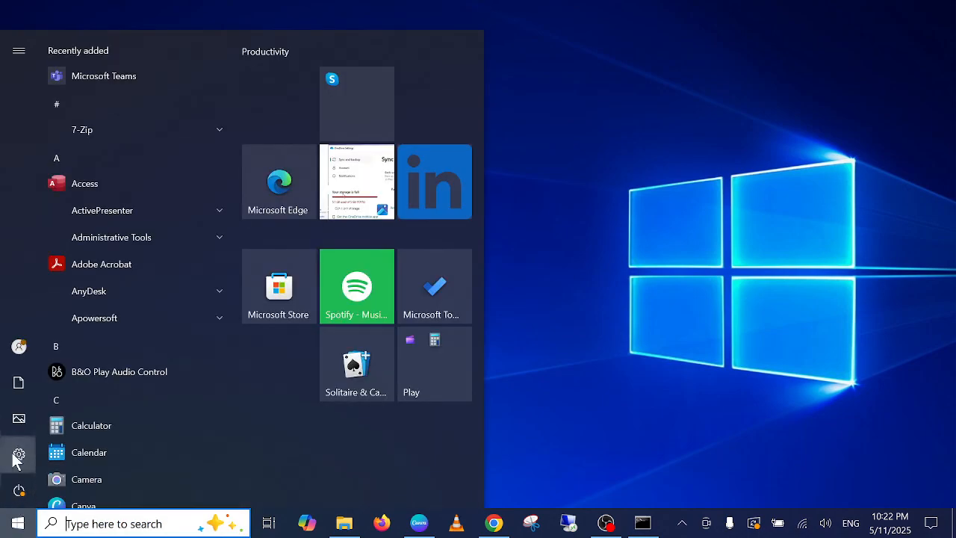
pyautogui.click(18, 454)
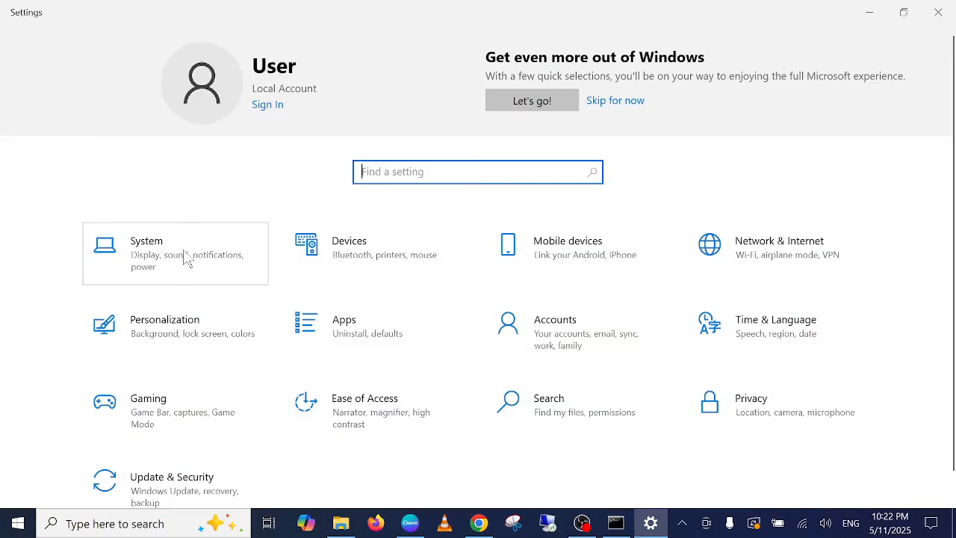
pyautogui.moveTo(176, 270)
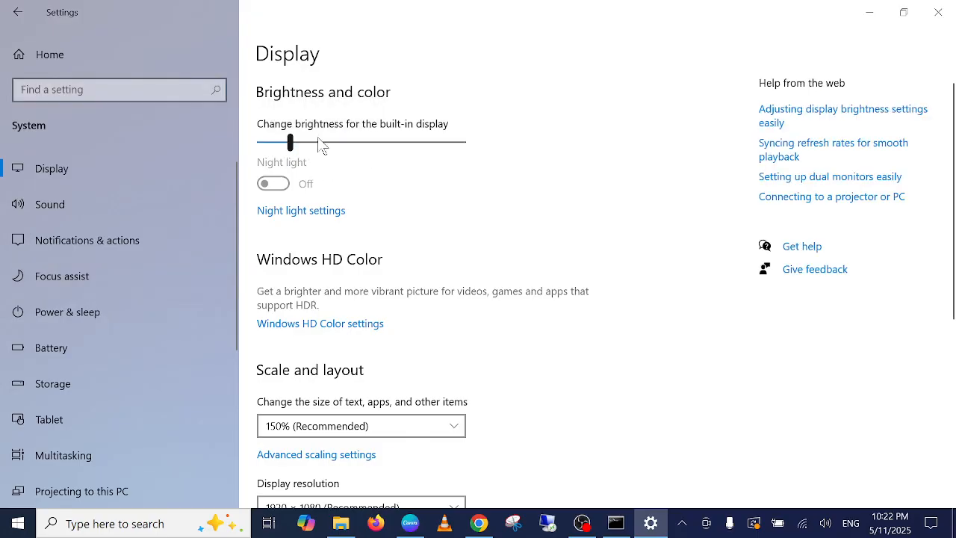
pyautogui.moveTo(937, 12)
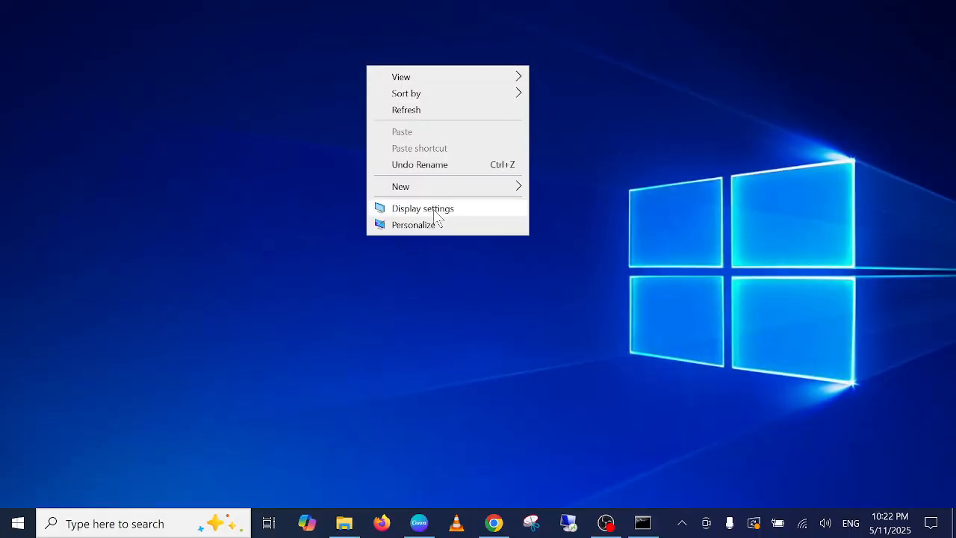
pyautogui.click(423, 209)
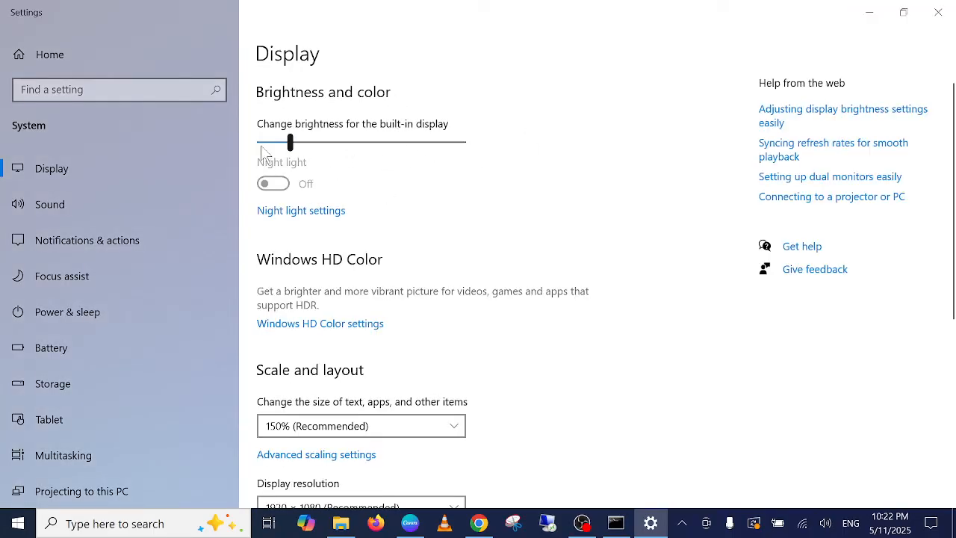
pyautogui.click(938, 12)
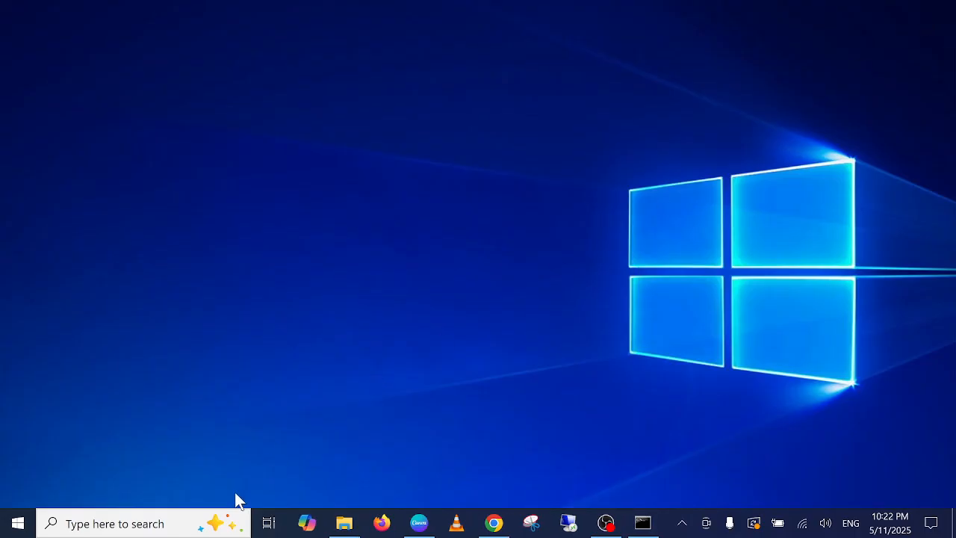
# - Search the taskbar for brightness and choose the 'Change brightness level' result
pyautogui.write('brithne')
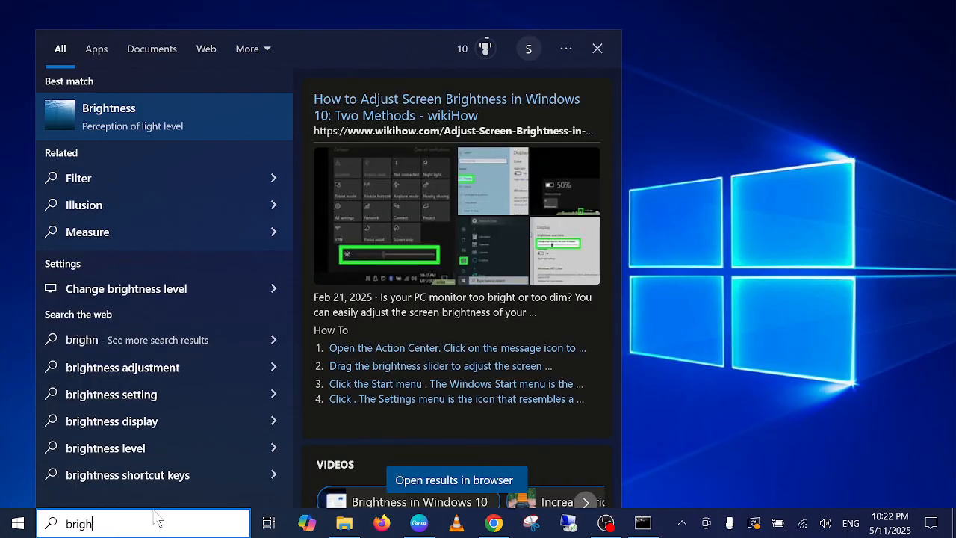
pyautogui.click(126, 288)
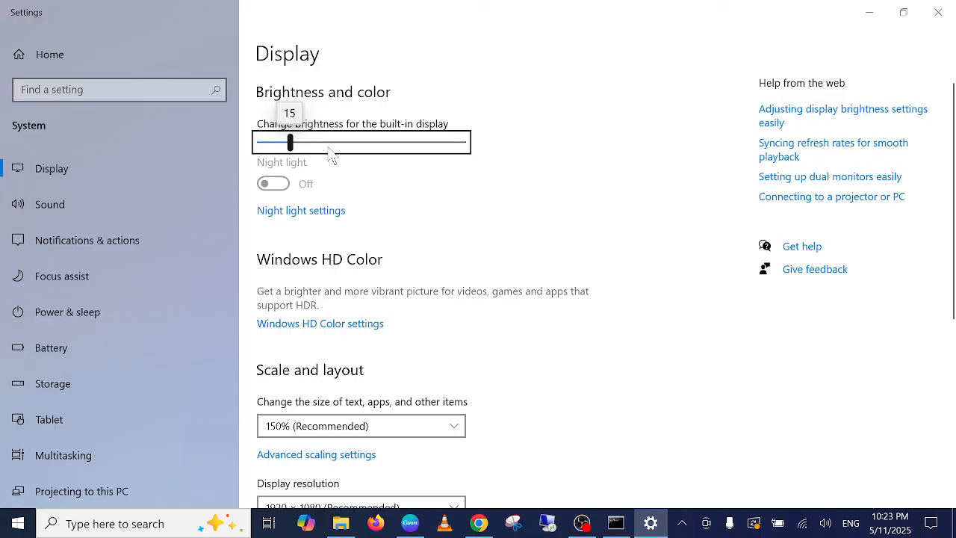
# - Review the Display page with brightness at 15, then close Settings to the desktop
pyautogui.scroll(-3)
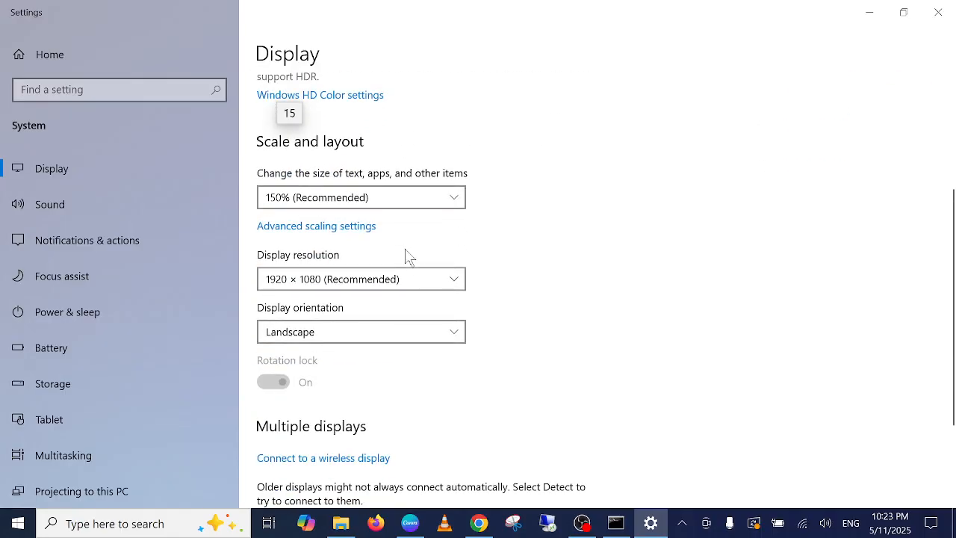
pyautogui.scroll(3)
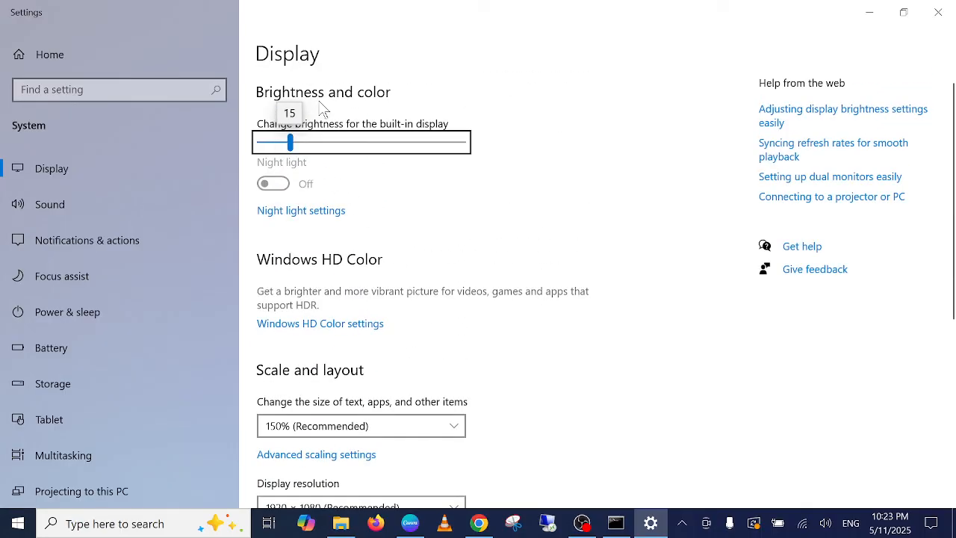
pyautogui.moveTo(400, 142)
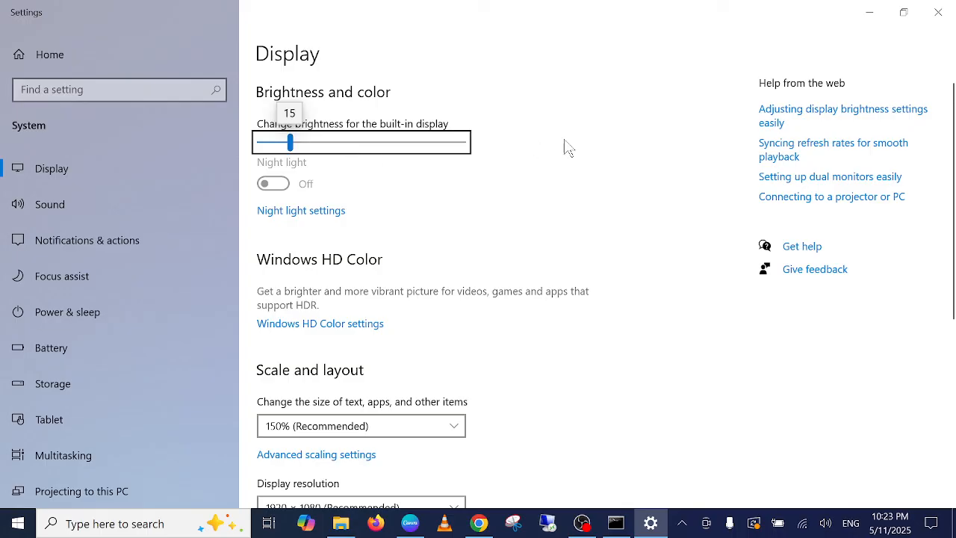
pyautogui.moveTo(883, 57)
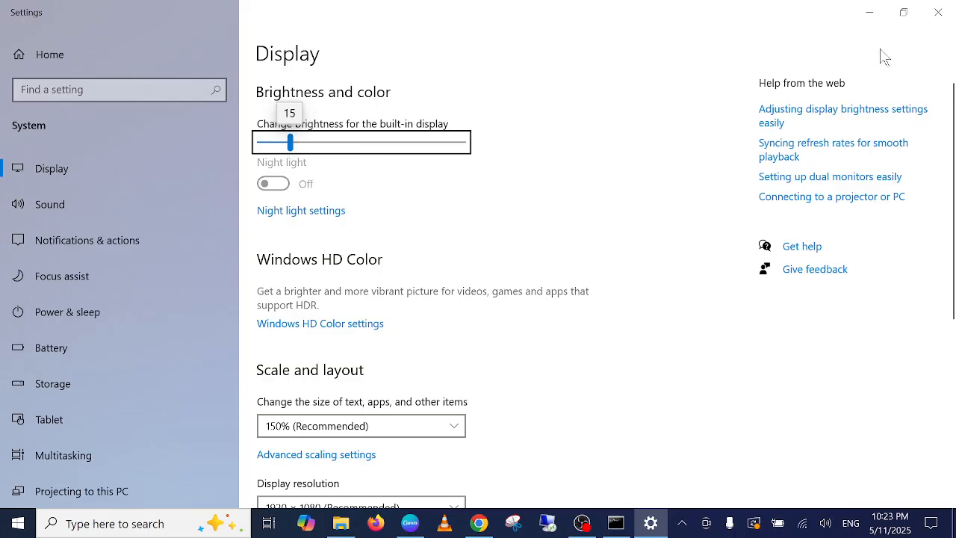
pyautogui.click(938, 12)
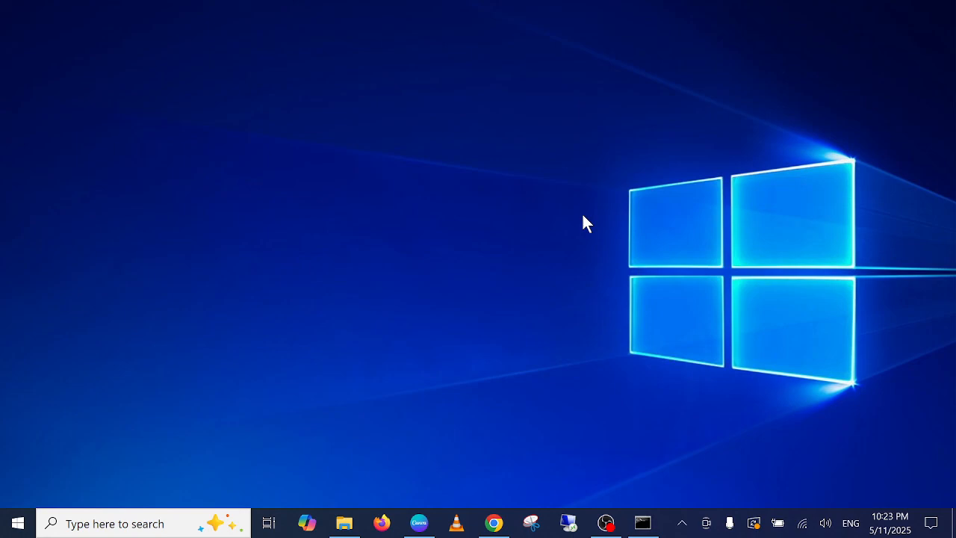